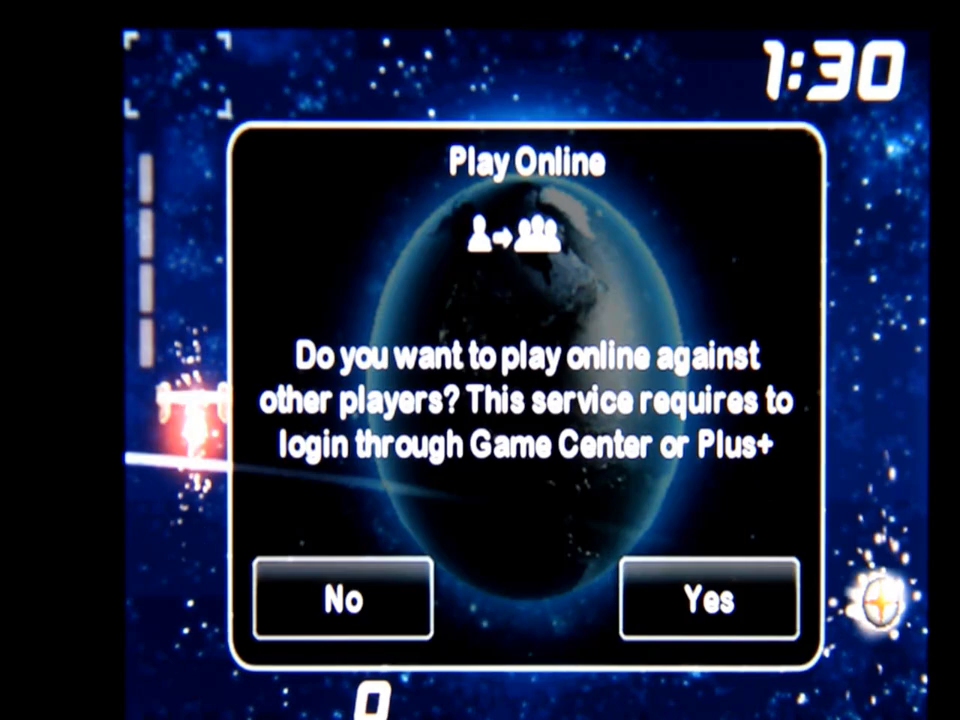
Choose No on the Play Online prompt to keep playing the offline match around Earth
left_click(341, 600)
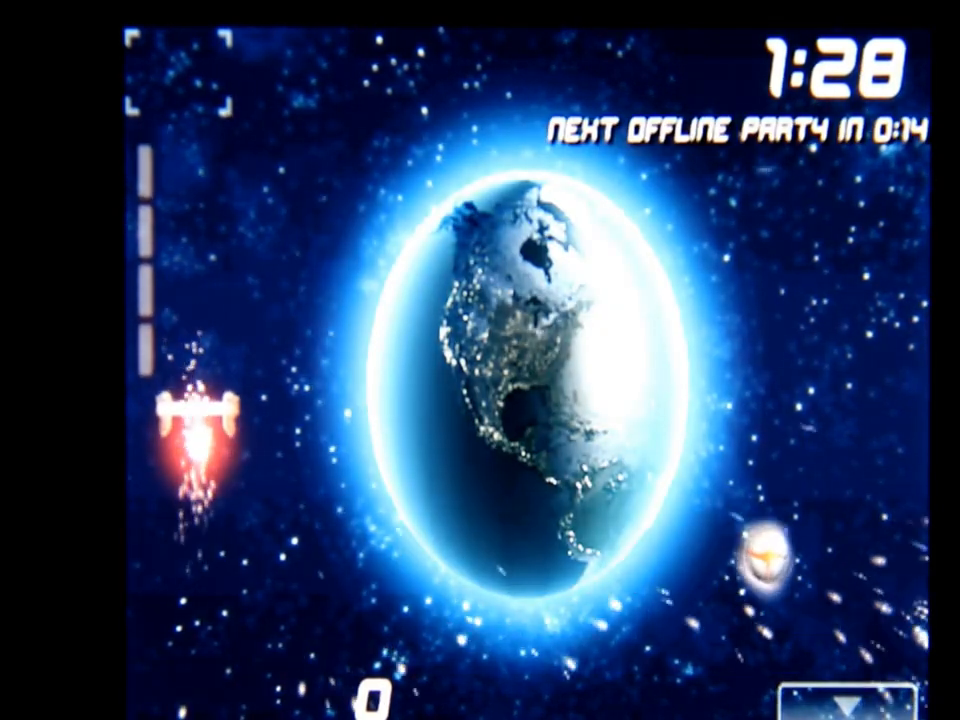